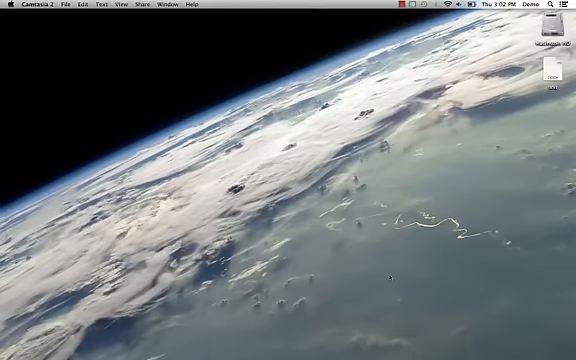
mouse_move(385, 270)
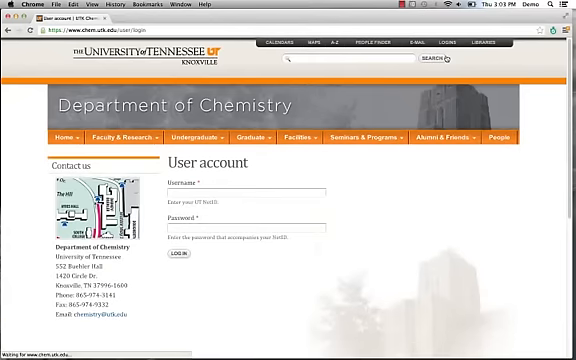
Enter the NetID username and password on the User account page and log in
click(245, 190)
text(smatem)
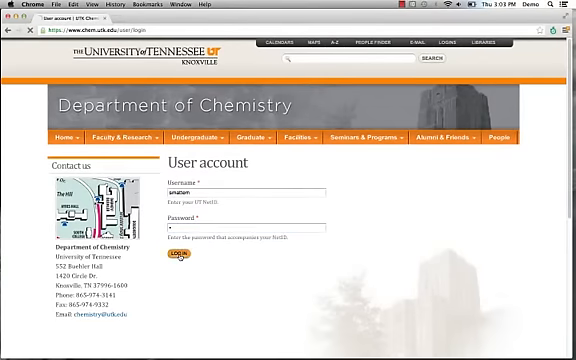
click(181, 262)
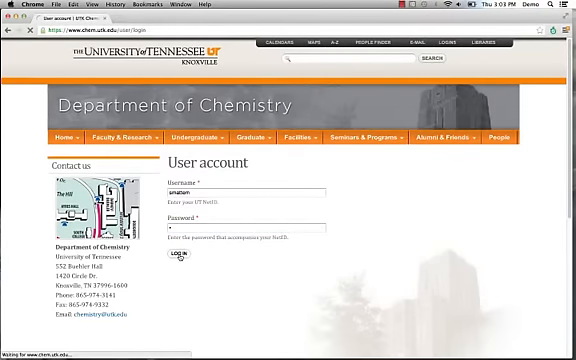
click(178, 262)
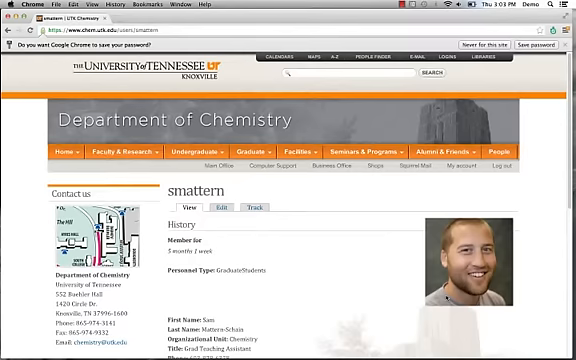
Scroll down the profile page to reach its Edit form
scroll(down, 3)
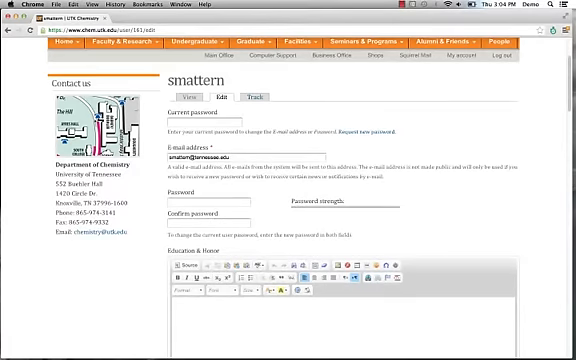
Switch the Education & Honor text format to Full HTML
scroll(down, 3)
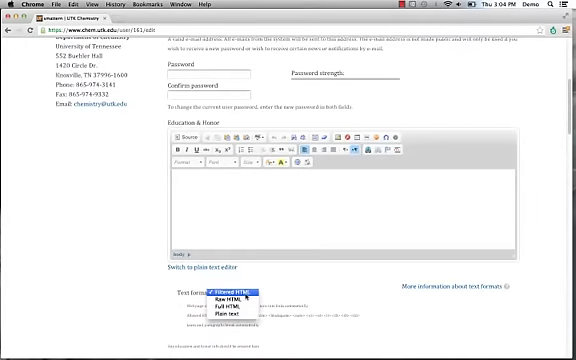
click(226, 302)
text(sN)
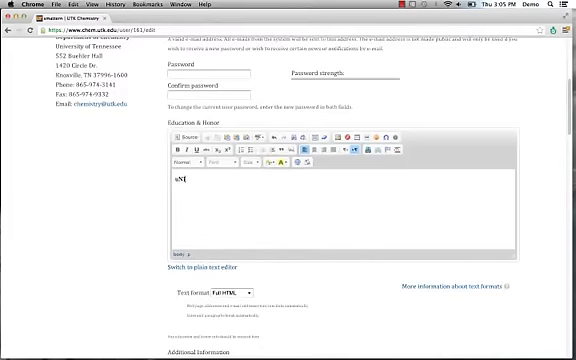
Enter 'University of Tennessee Knoxville, PhD (2011 to current)' in the Education & Honor editor
text(University of Tennessee Knoxville, B)
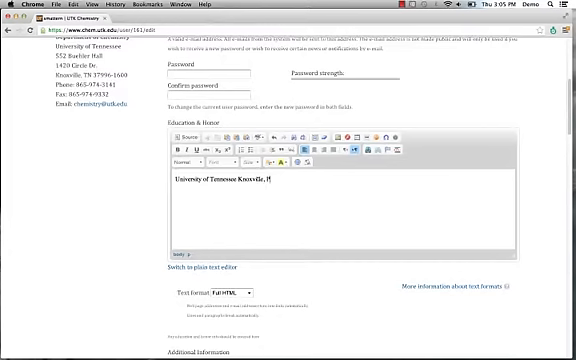
text(PhD ()
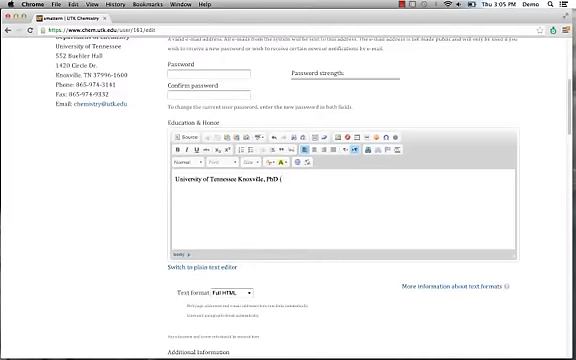
text(2011)
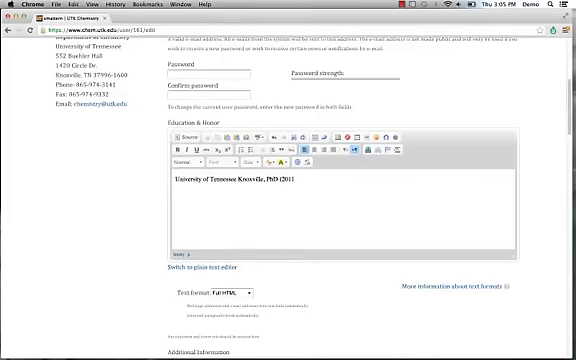
text(to ca)
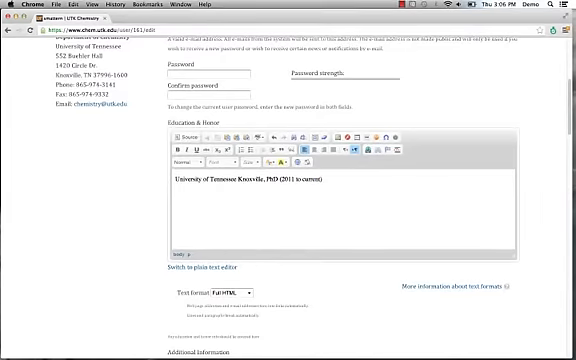
Type 'awards' into the Additional Information field
scroll(down, 3)
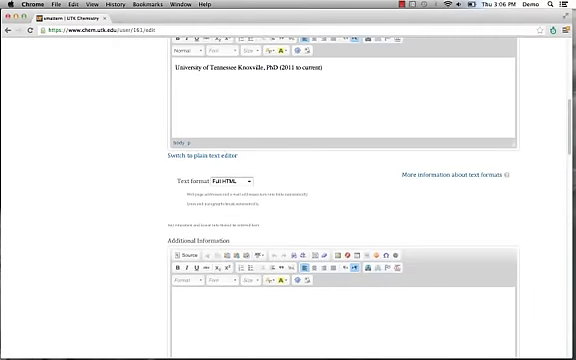
scroll(down, 3)
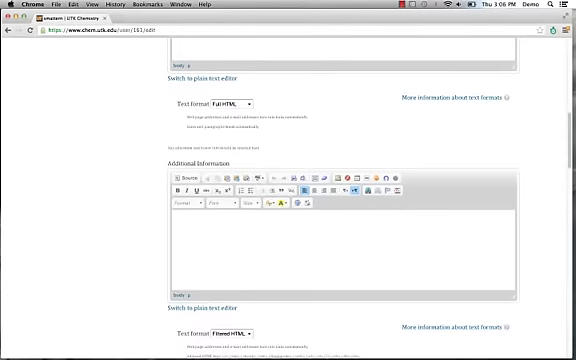
scroll(down, 3)
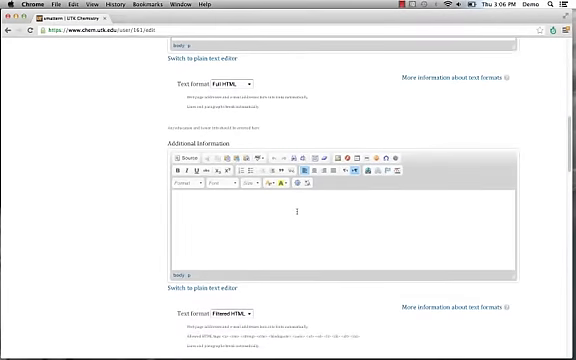
scroll(down, 3)
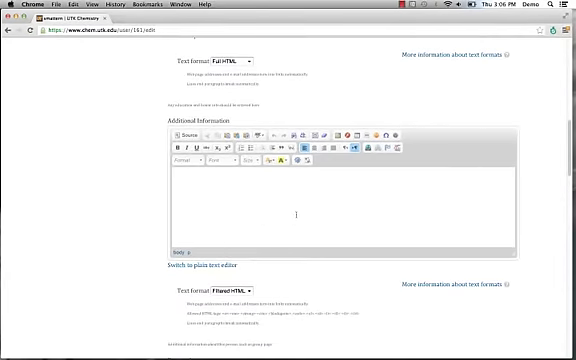
scroll(down, 3)
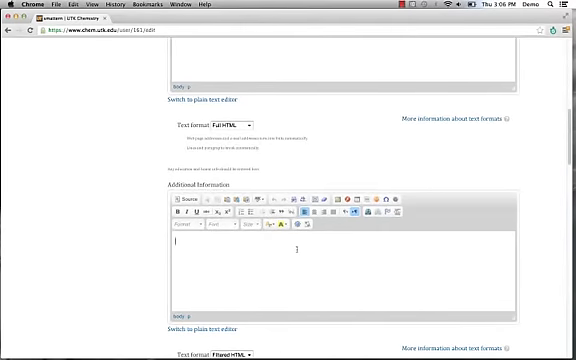
text(awadd)
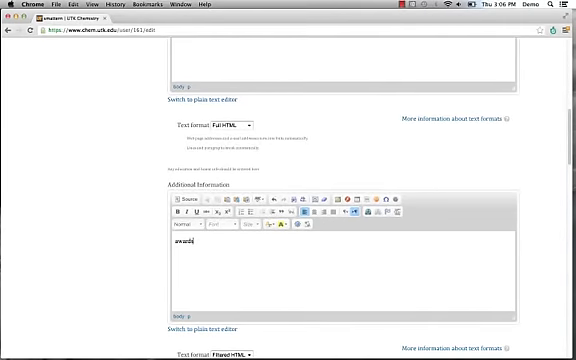
Enter a short entry beginning 'Best' in the Research editor
scroll(down, 3)
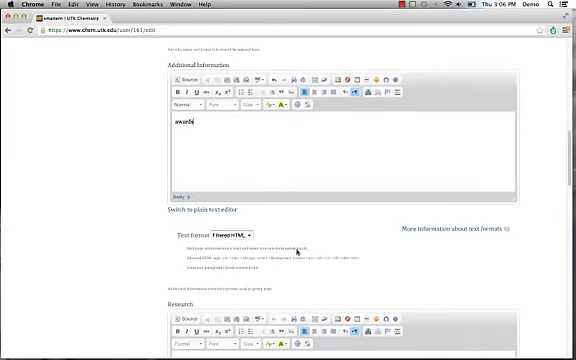
scroll(down, 3)
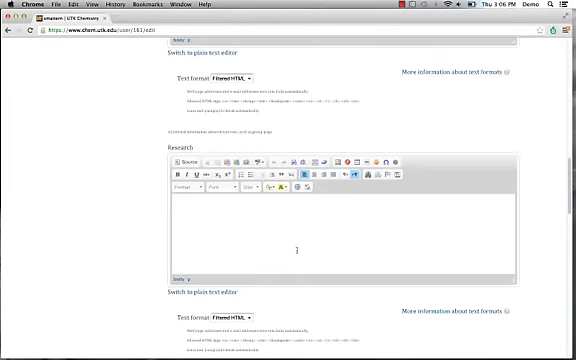
text(Bd)
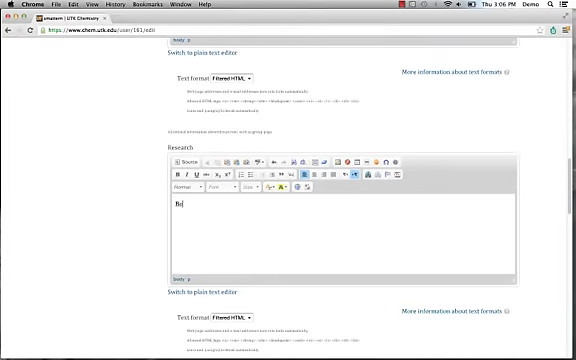
text(st)
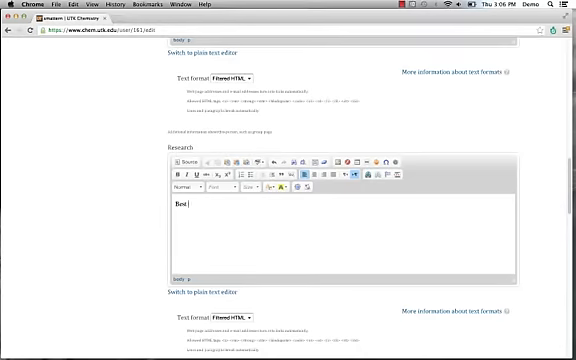
text(Group)
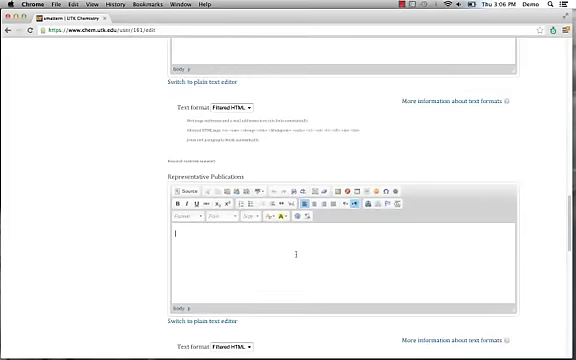
Enter a short bio in the Biographical Sketch field
scroll(down, 3)
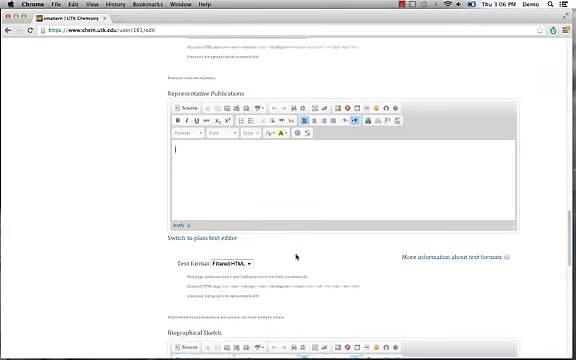
scroll(down, 3)
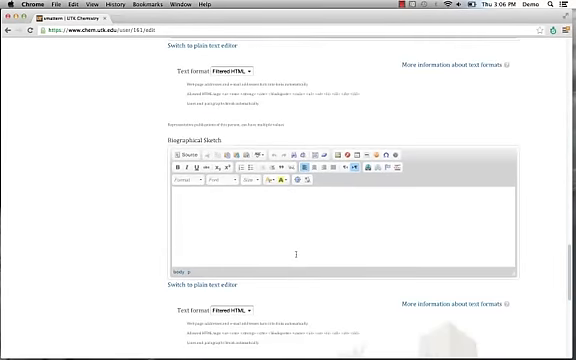
scroll(down, 3)
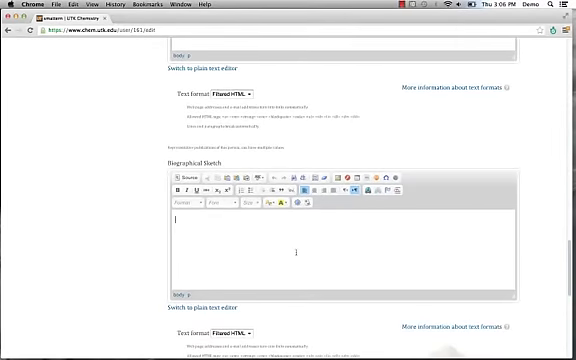
text(Sanj)
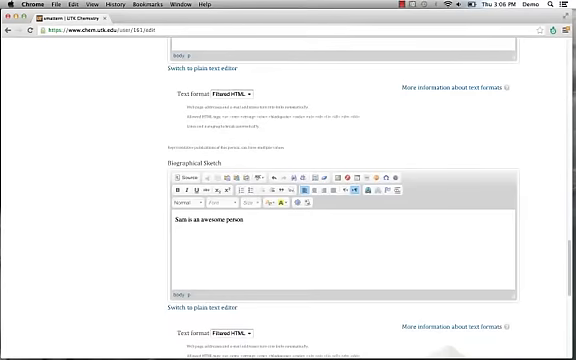
Type 'publication' into Representative Publications and select the word
scroll(down, 3)
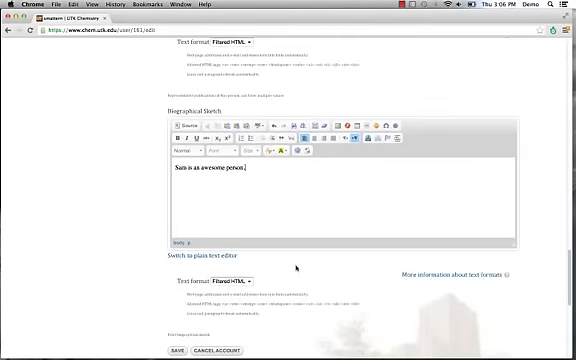
scroll(down, 3)
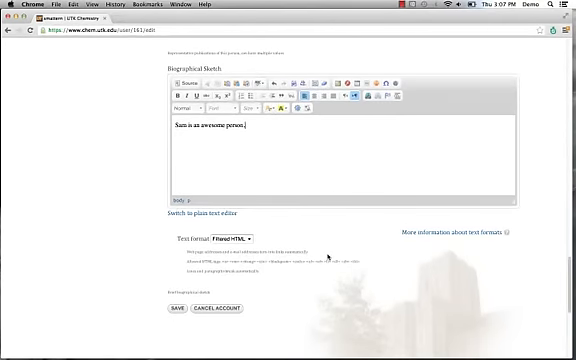
scroll(down, 3)
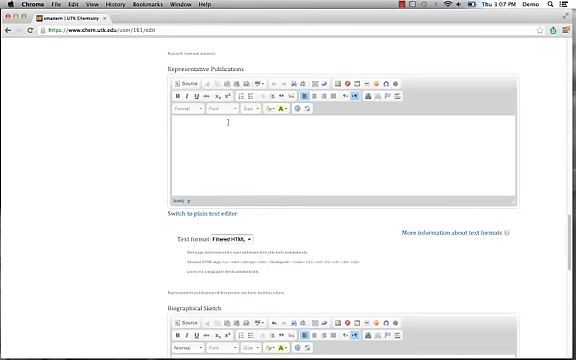
scroll(down, 3)
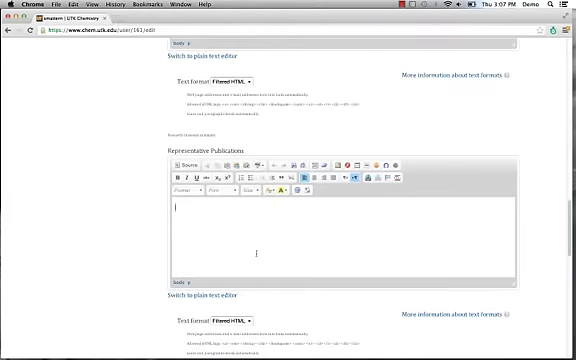
text(publication 1)
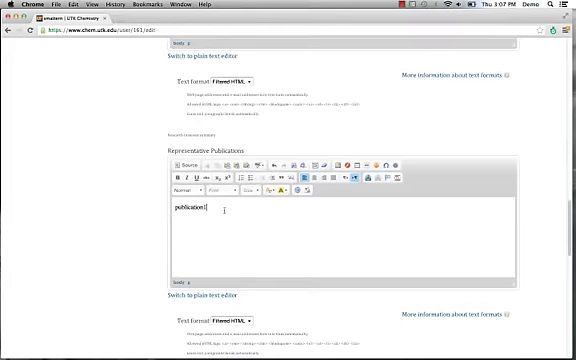
double_click(184, 209)
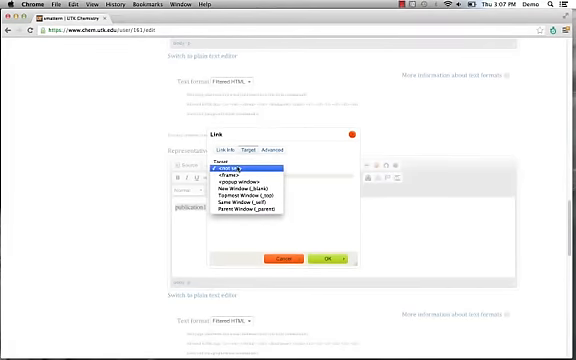
Link 'publication' to chem.utk.edu, opening in a new window (_blank)
click(255, 188)
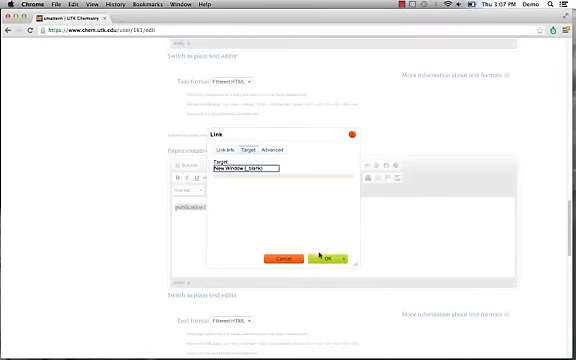
click(325, 258)
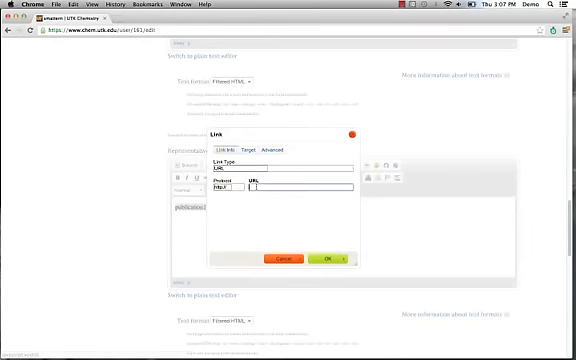
text(chem.utk.edu)
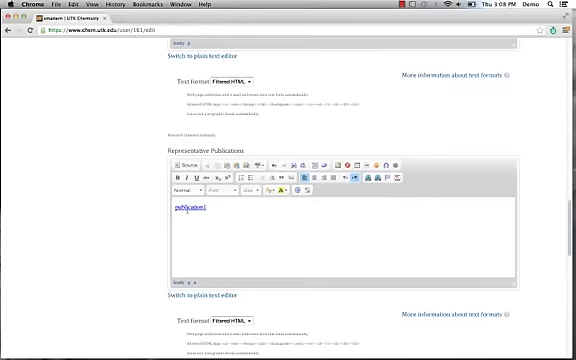
mouse_move(126, 241)
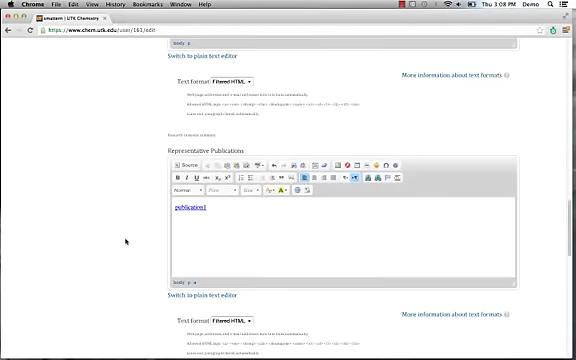
Confirm the link and save the profile from the bottom of the form
scroll(down, 3)
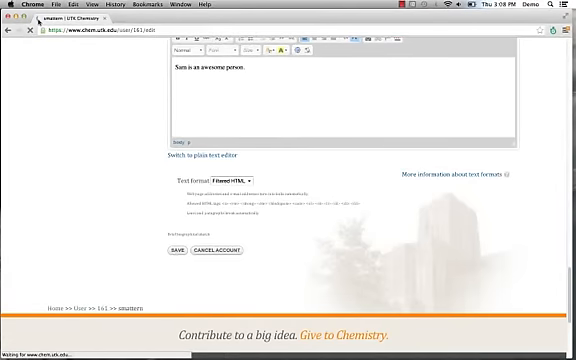
click(176, 250)
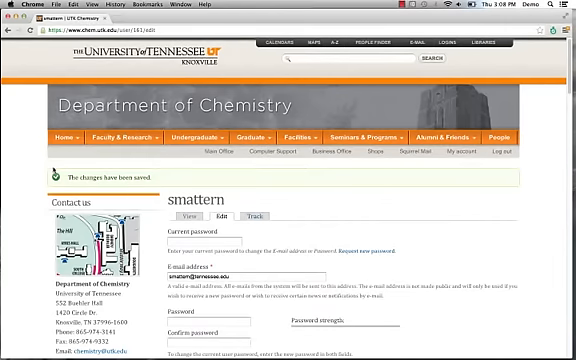
Scroll through the saved profile after the save confirmation
scroll(down, 3)
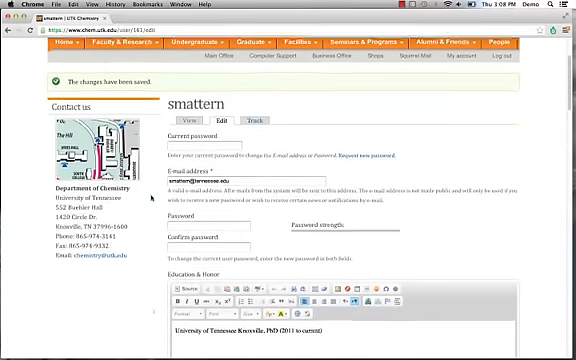
scroll(down, 3)
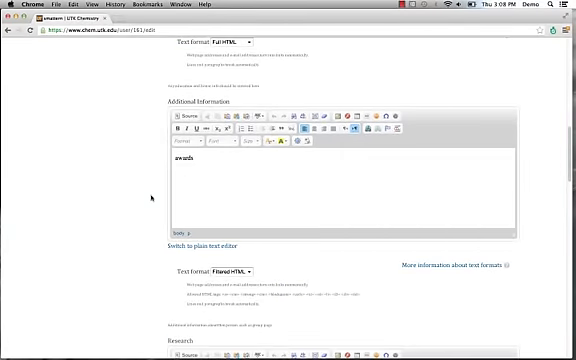
scroll(down, 3)
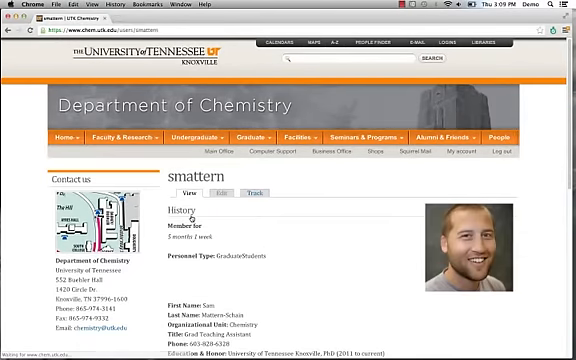
scroll(down, 3)
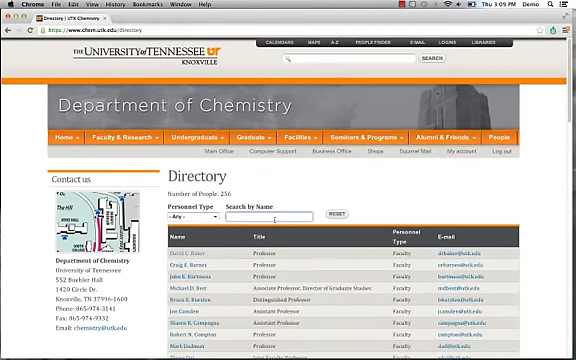
Search the Directory for 'sam' and scroll through the graduate student's profile
text(a)
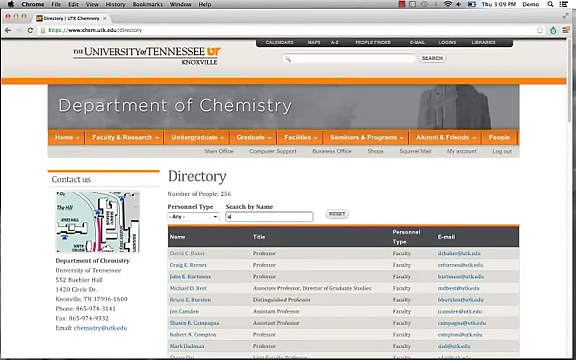
text(sam)
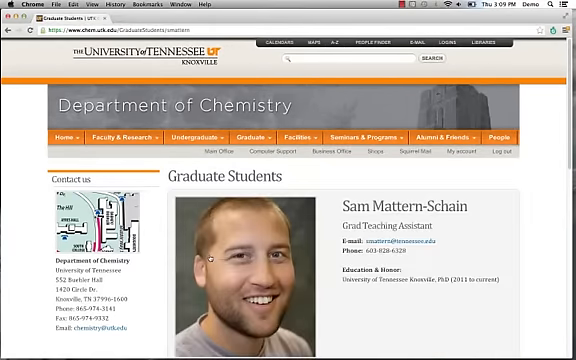
scroll(down, 3)
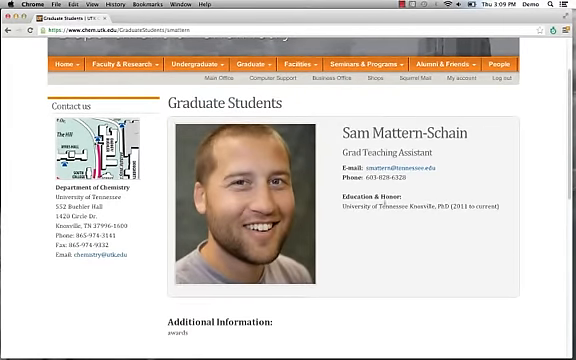
scroll(down, 3)
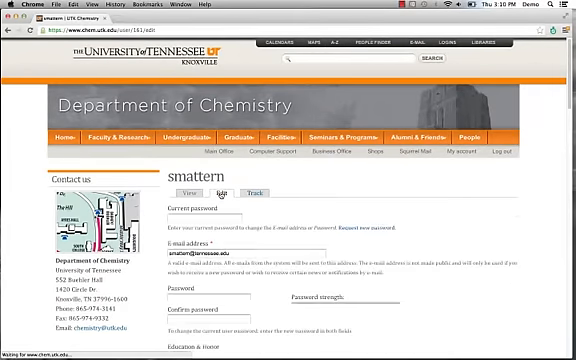
Scroll through the profile edit form, clearing Education & Honor, Additional Information and Biographical Sketch
scroll(down, 3)
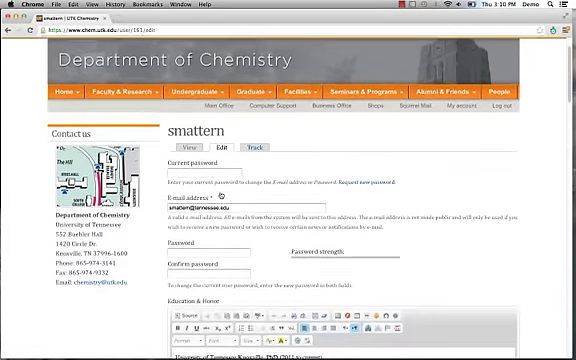
scroll(down, 3)
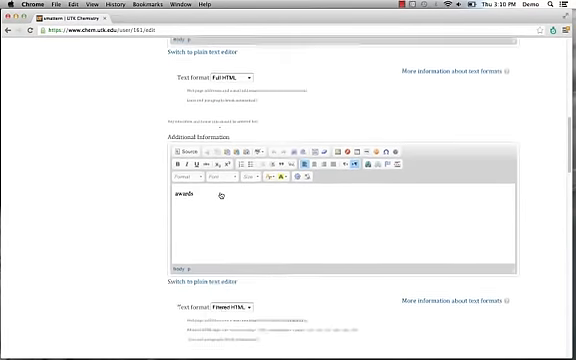
scroll(down, 3)
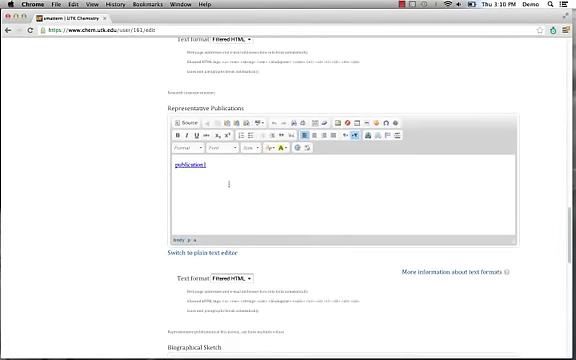
scroll(down, 3)
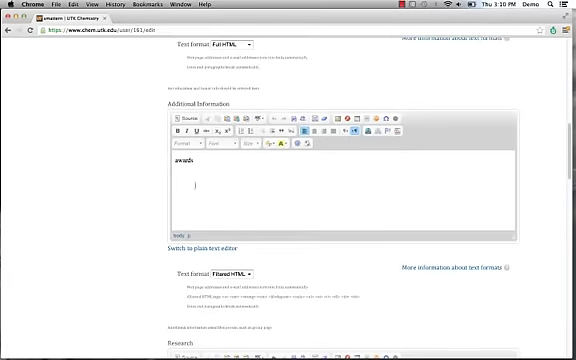
scroll(down, 3)
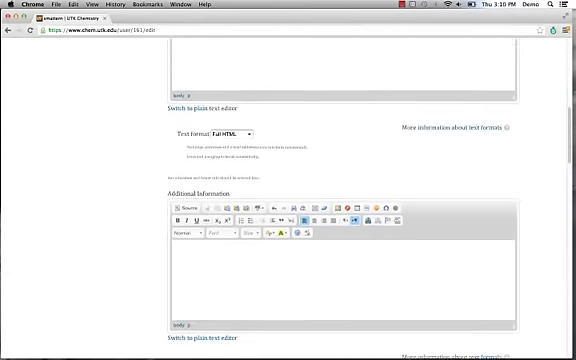
scroll(up, 3)
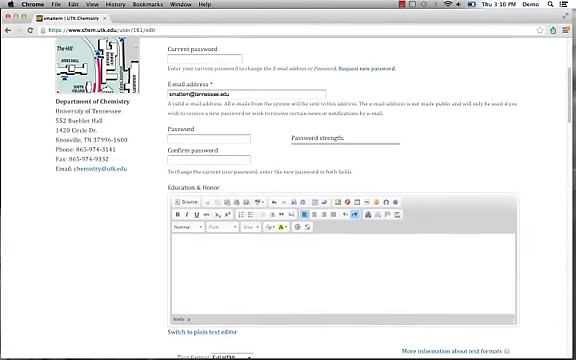
scroll(down, 3)
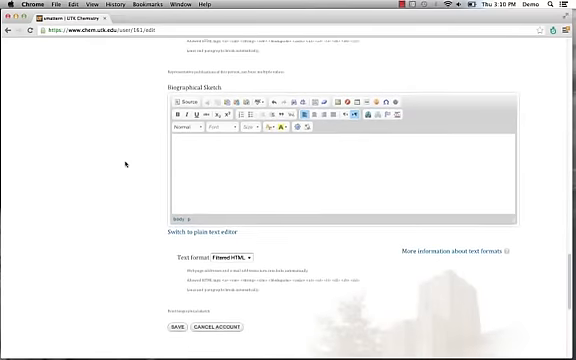
scroll(down, 3)
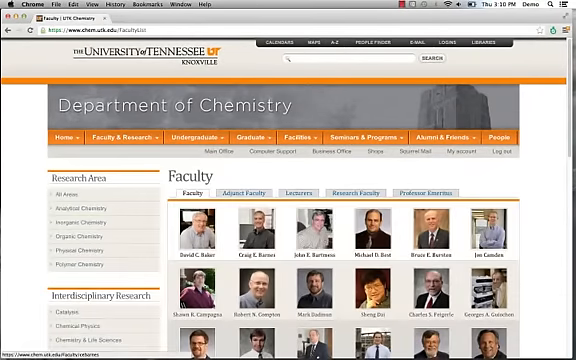
Scroll down the faculty member's profile page to reveal the Group Member sidebar
scroll(down, 3)
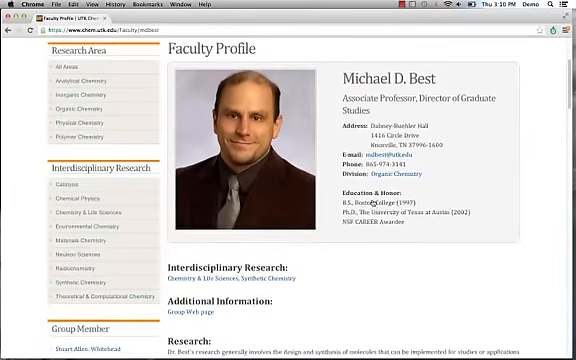
scroll(down, 3)
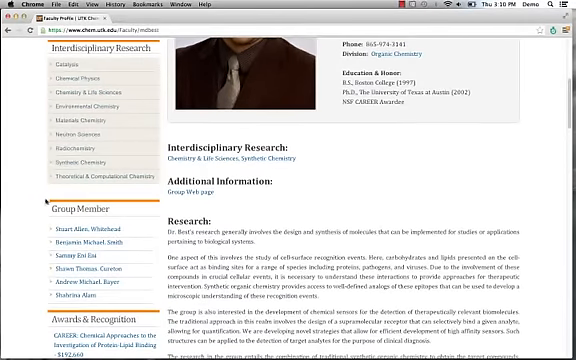